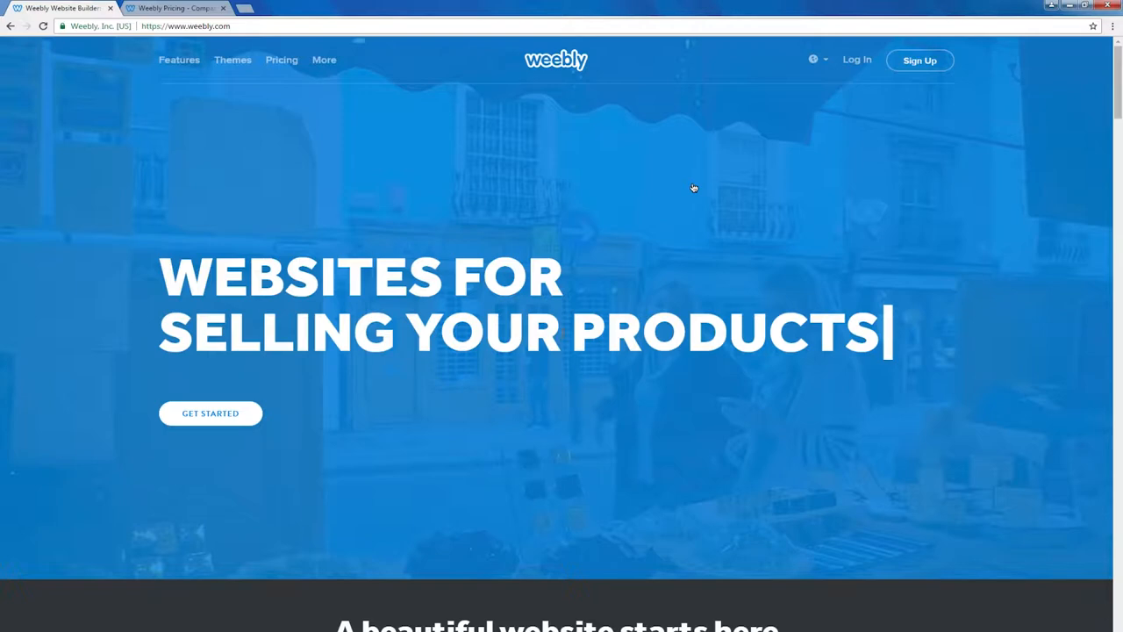
pyautogui.click(280, 60)
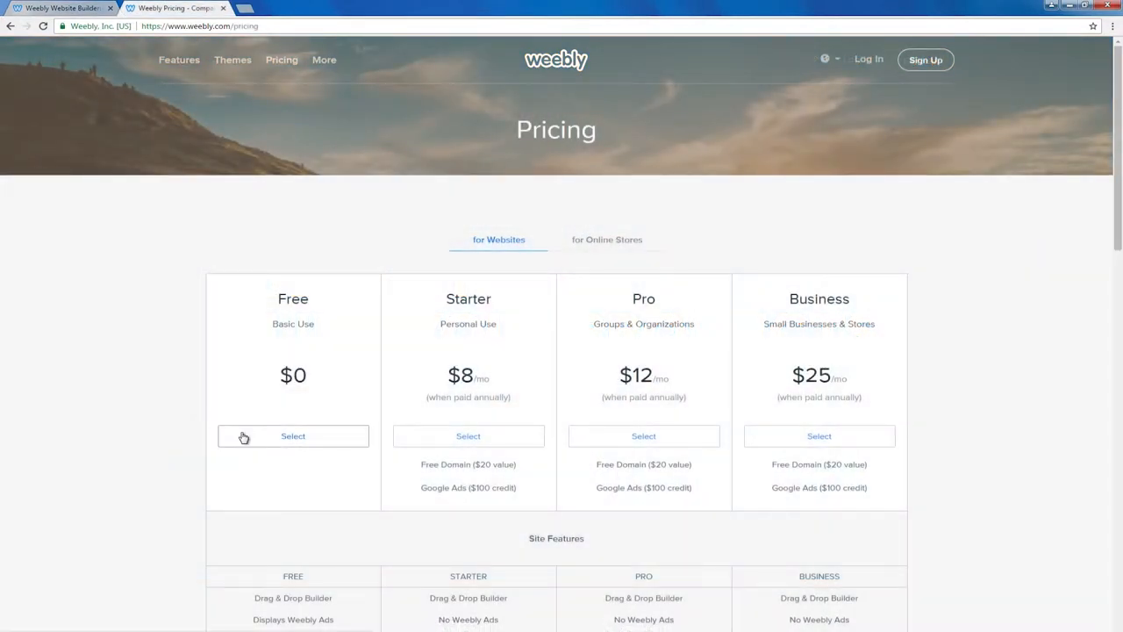
pyautogui.click(293, 436)
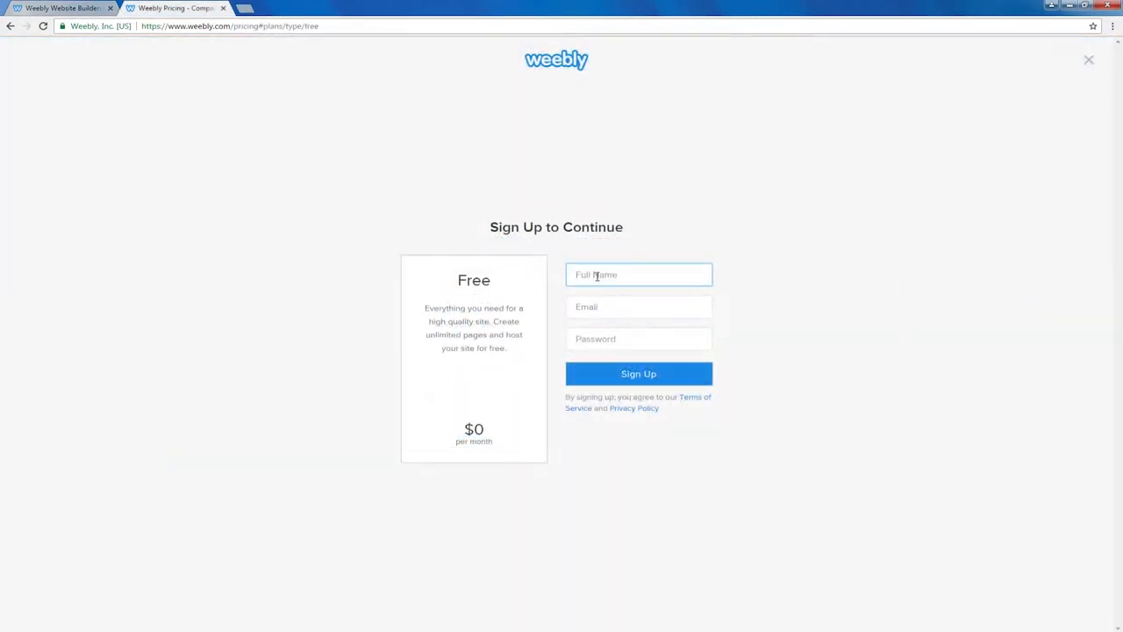
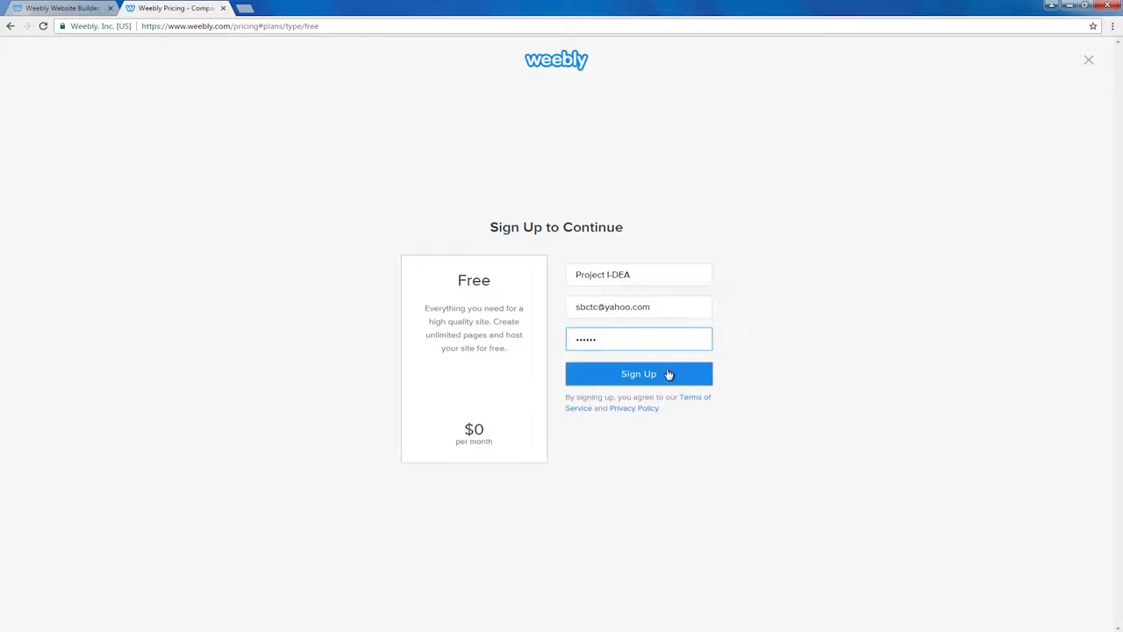
pyautogui.click(639, 373)
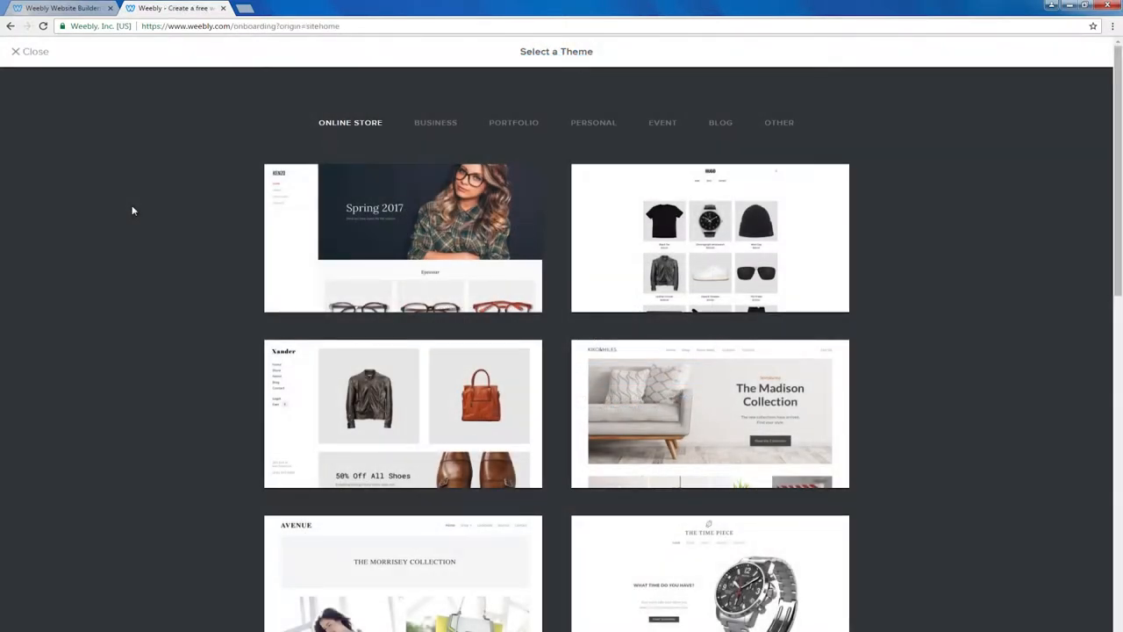
# - Pick the Discovery Guide theme from the Blog theme category
pyautogui.click(719, 122)
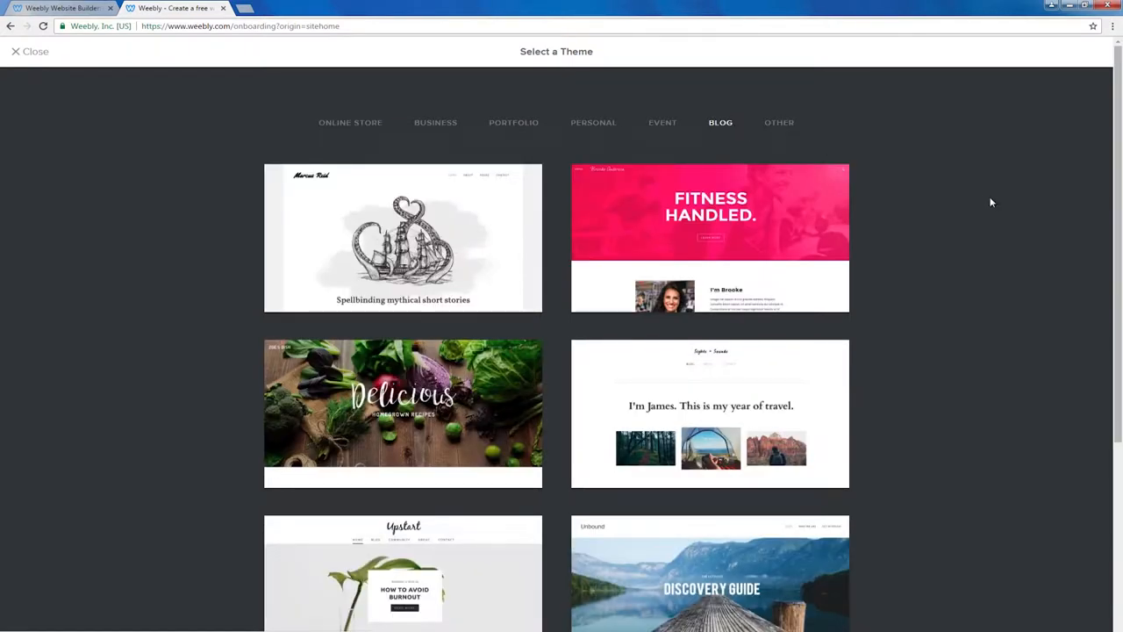
pyautogui.scroll(-3)
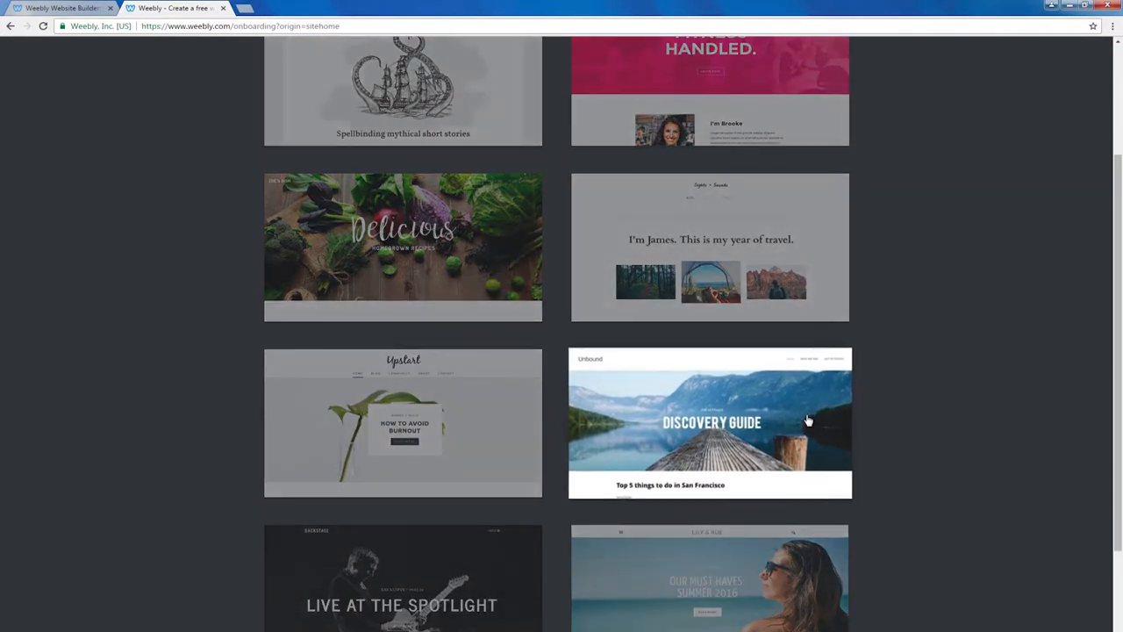
pyautogui.click(709, 422)
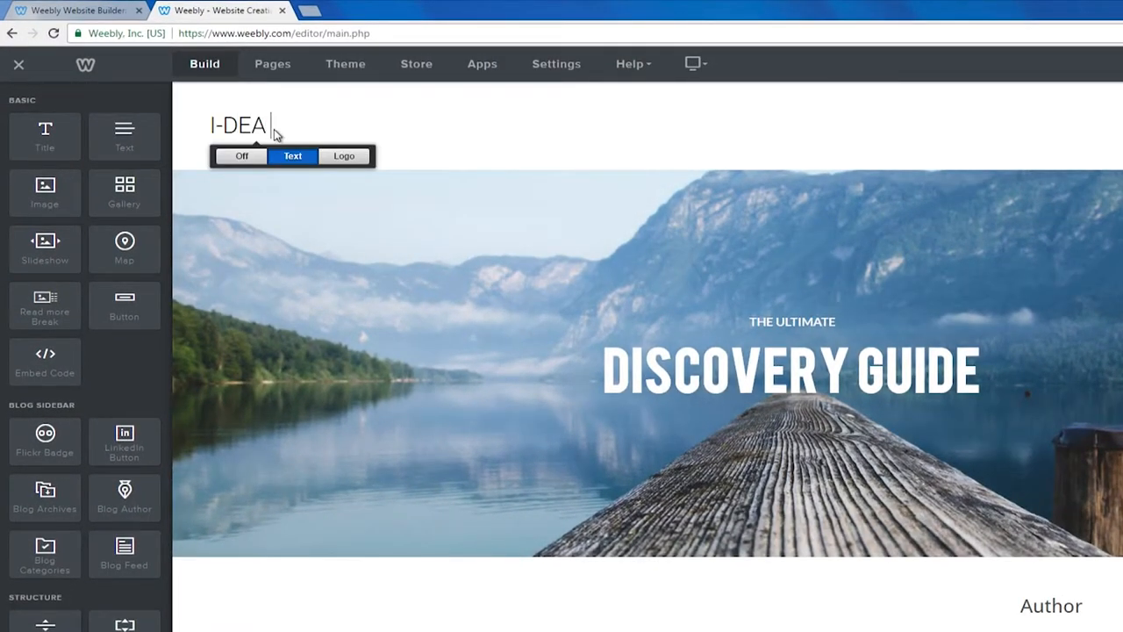
# - Rename the site title to 'I-DEA COMPUTER REPAIR' and the headline to 'WE FIX COMPUTERS'
pyautogui.write('COMPUTER REPAIR')
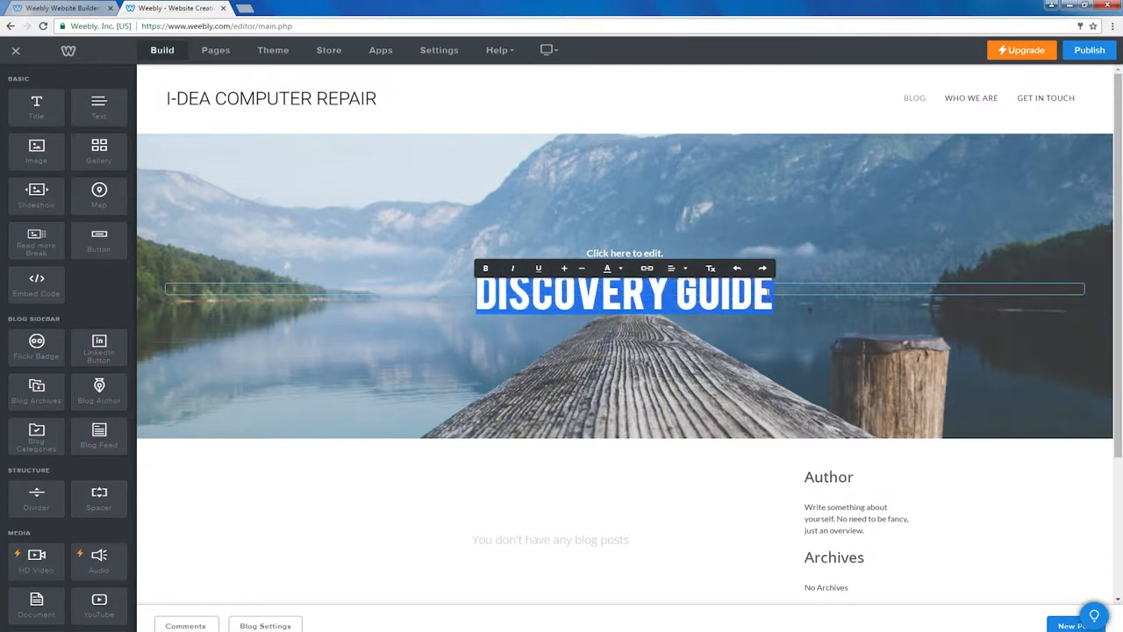
pyautogui.write('WE FIX')
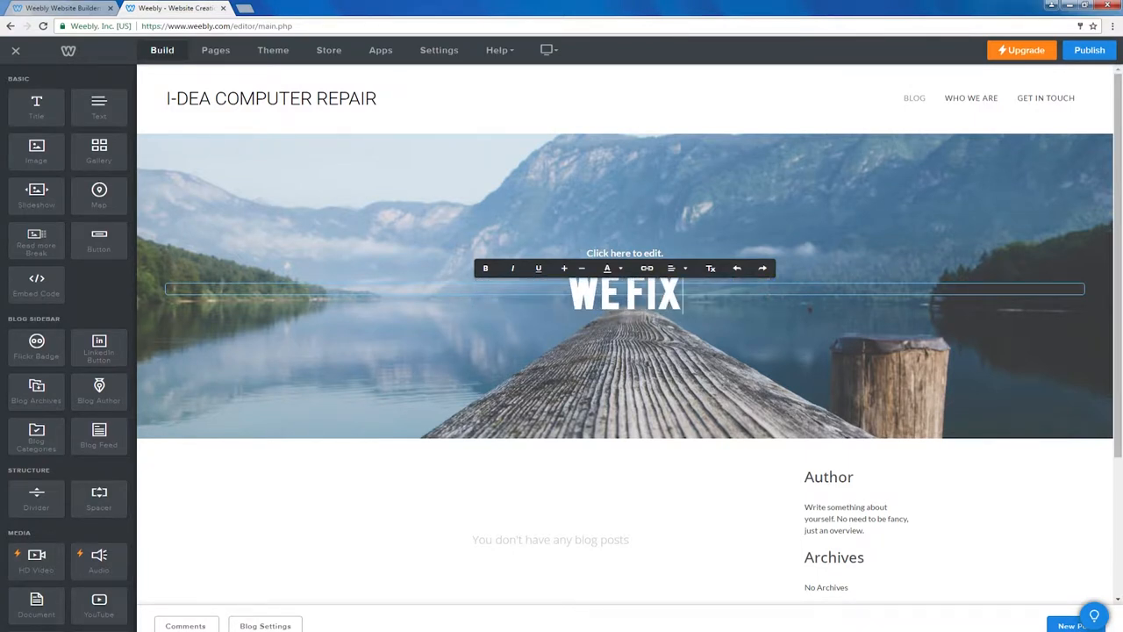
pyautogui.write('COMPUTERS')
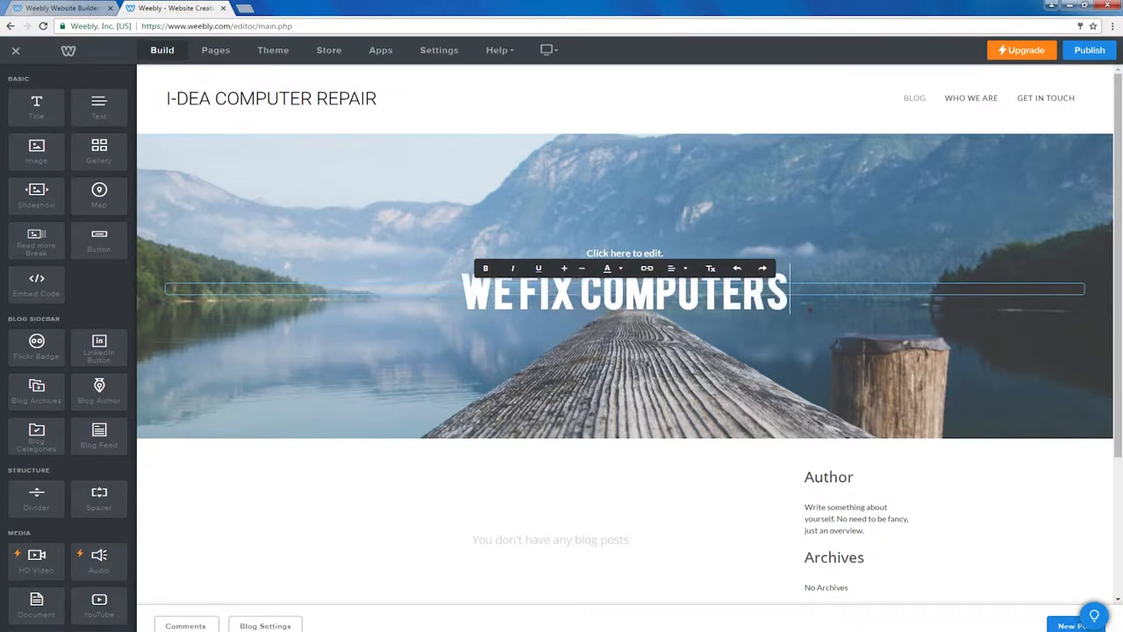
pyautogui.click(416, 332)
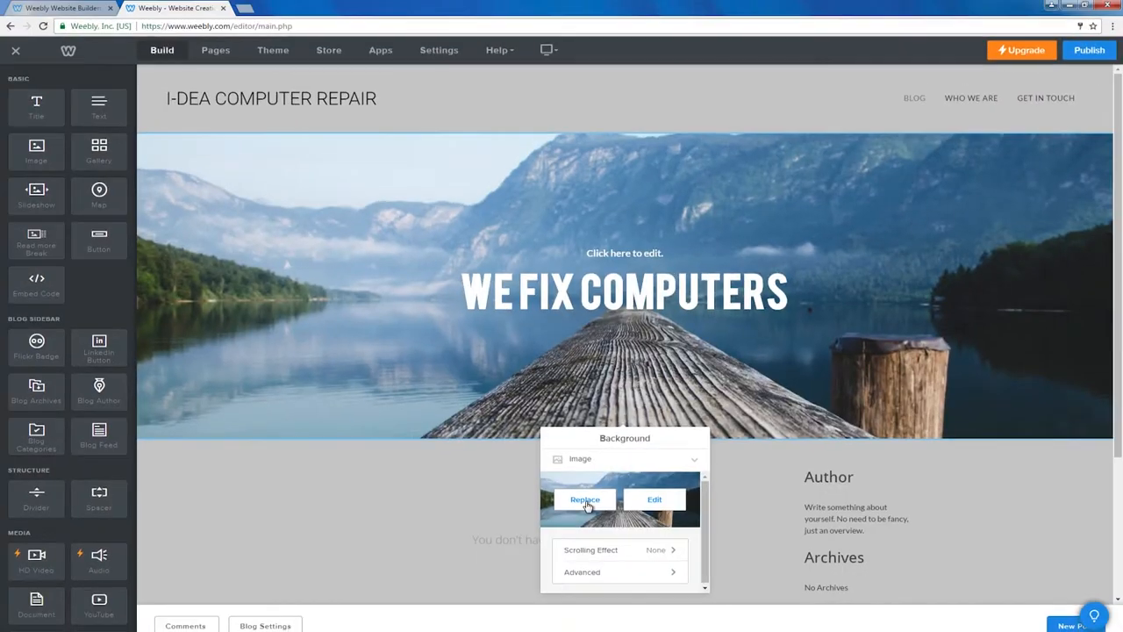
# - Replace the header background with the hands-typing-on-laptop gallery photo and save
pyautogui.click(585, 499)
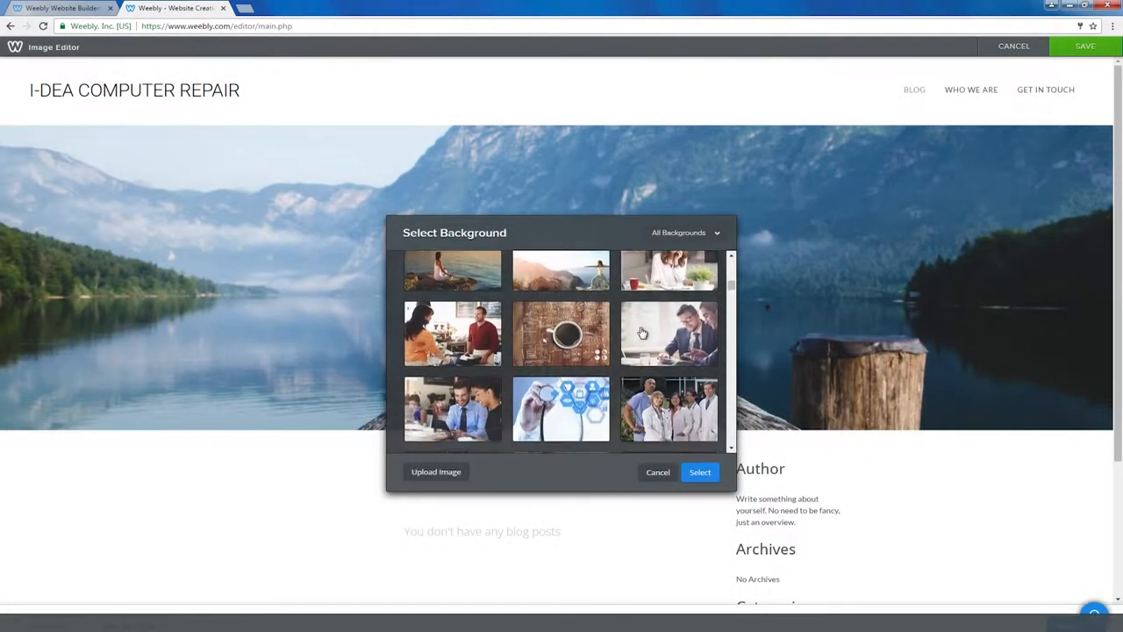
pyautogui.scroll(-3)
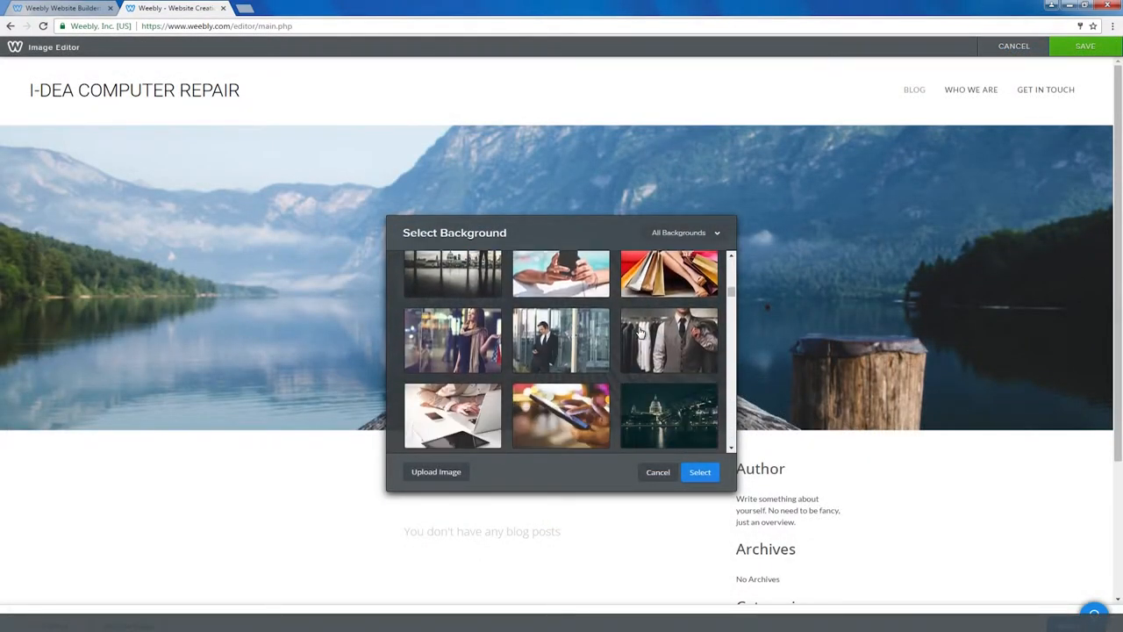
pyautogui.scroll(-3)
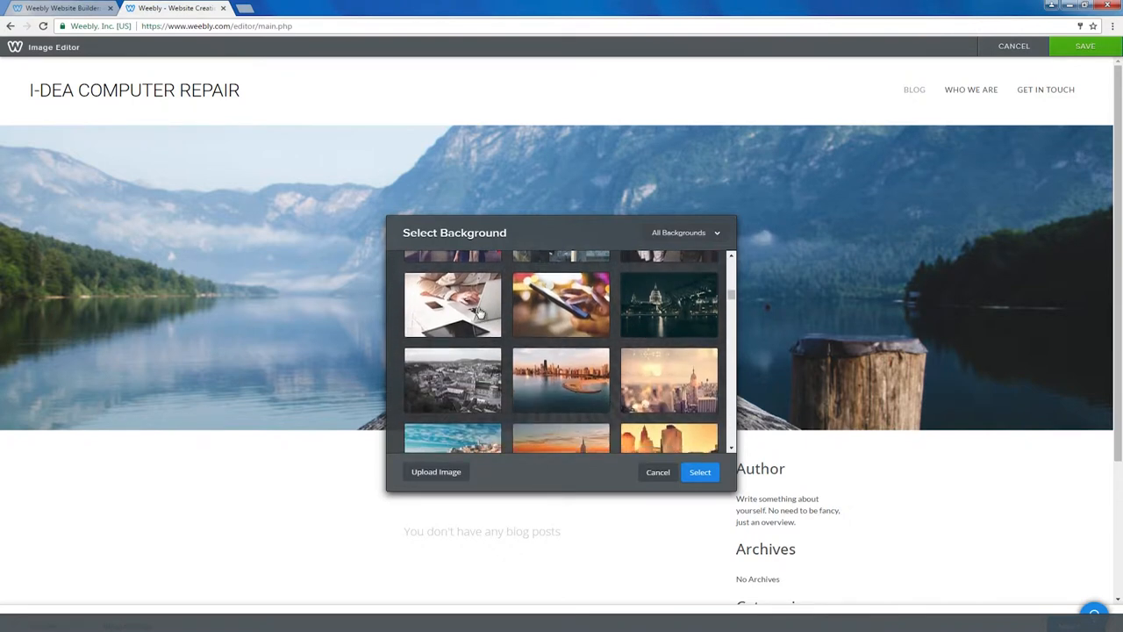
pyautogui.click(452, 305)
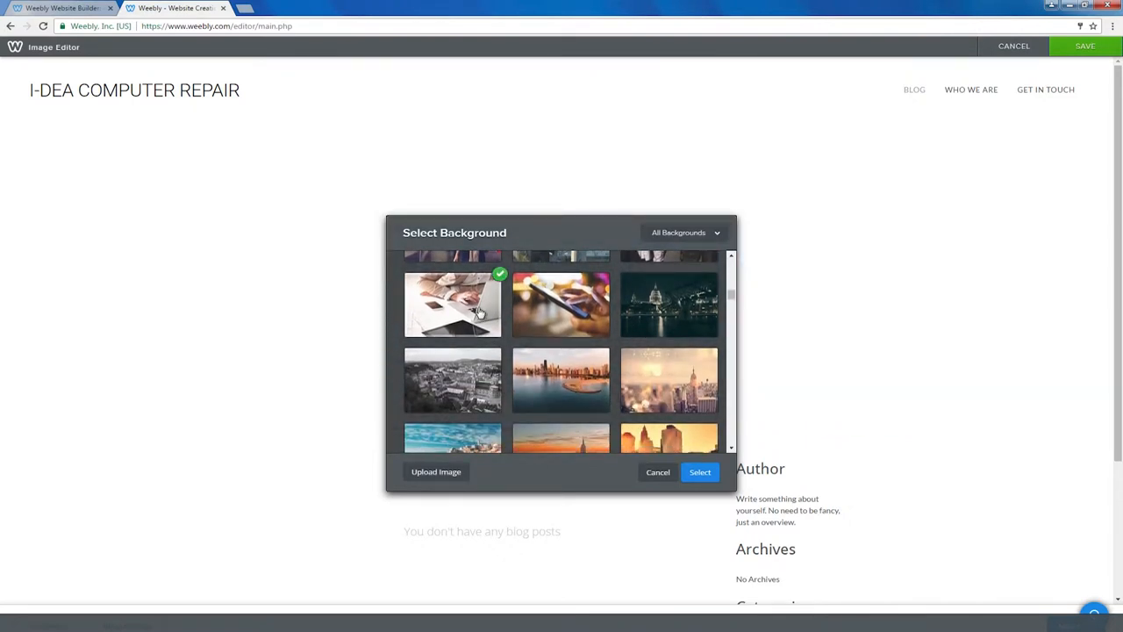
pyautogui.click(699, 472)
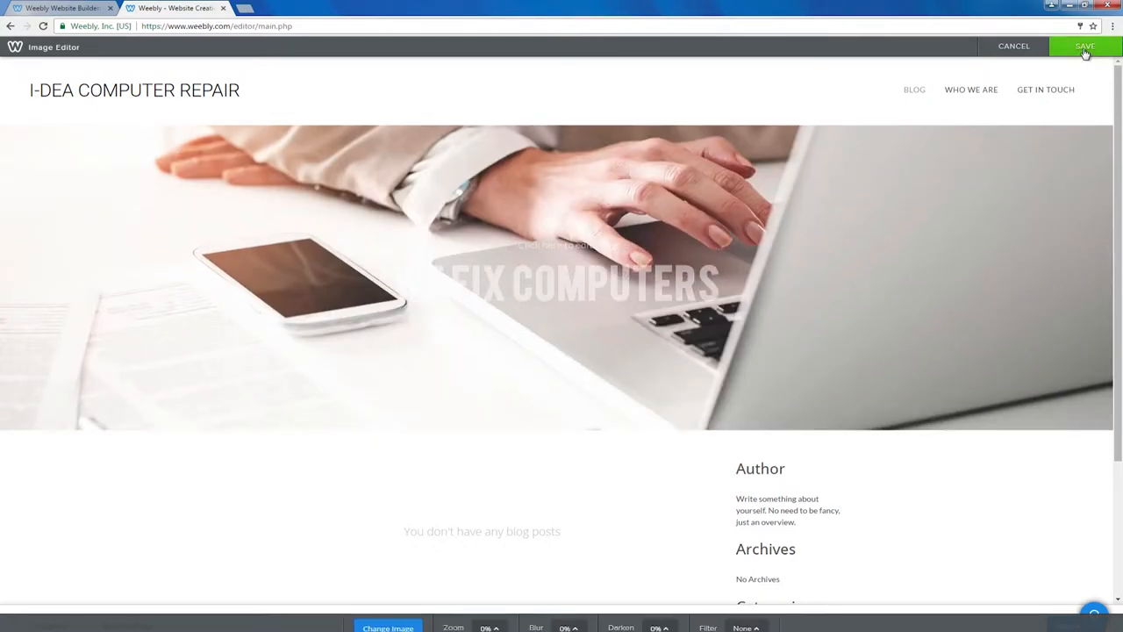
pyautogui.click(1085, 45)
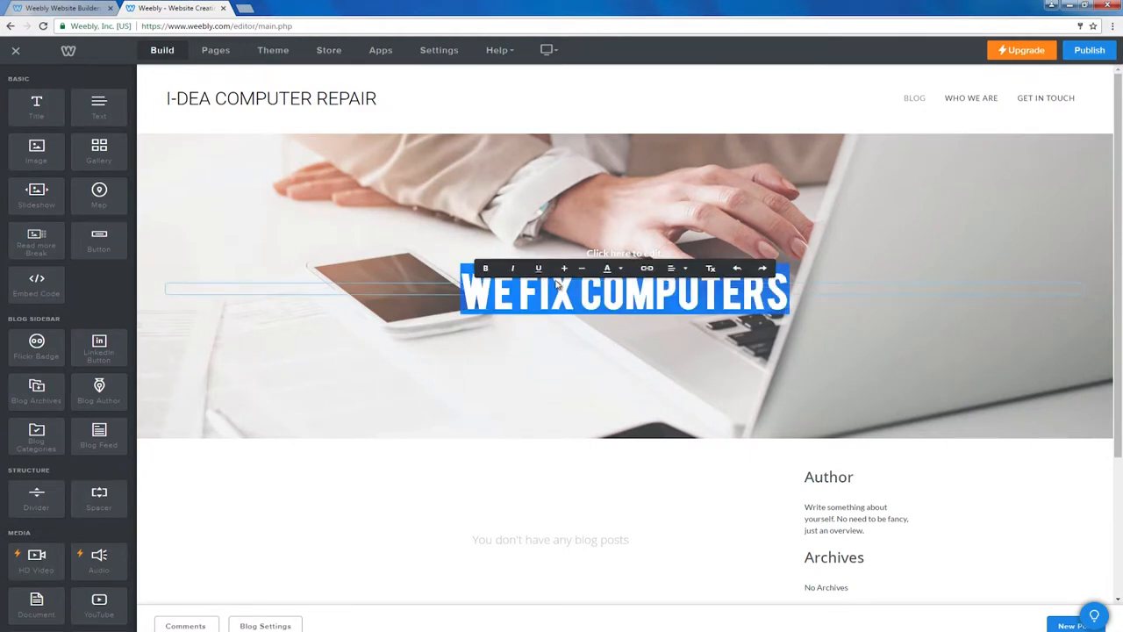
# - Give the 'WE FIX COMPUTERS' headline a dark text colour
pyautogui.click(606, 268)
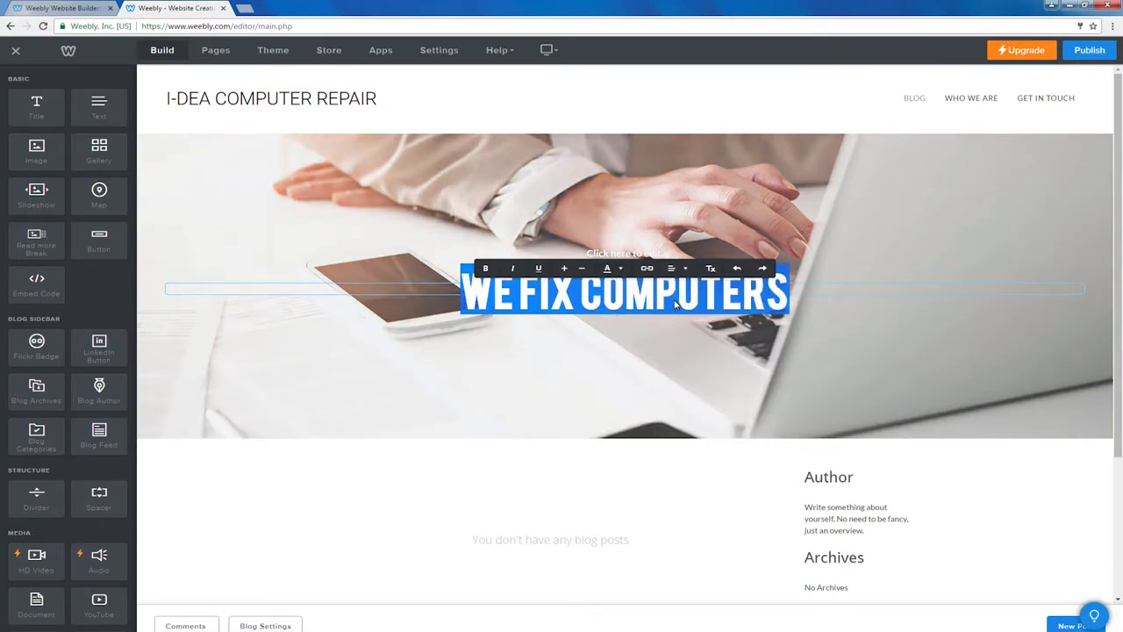
pyautogui.click(364, 307)
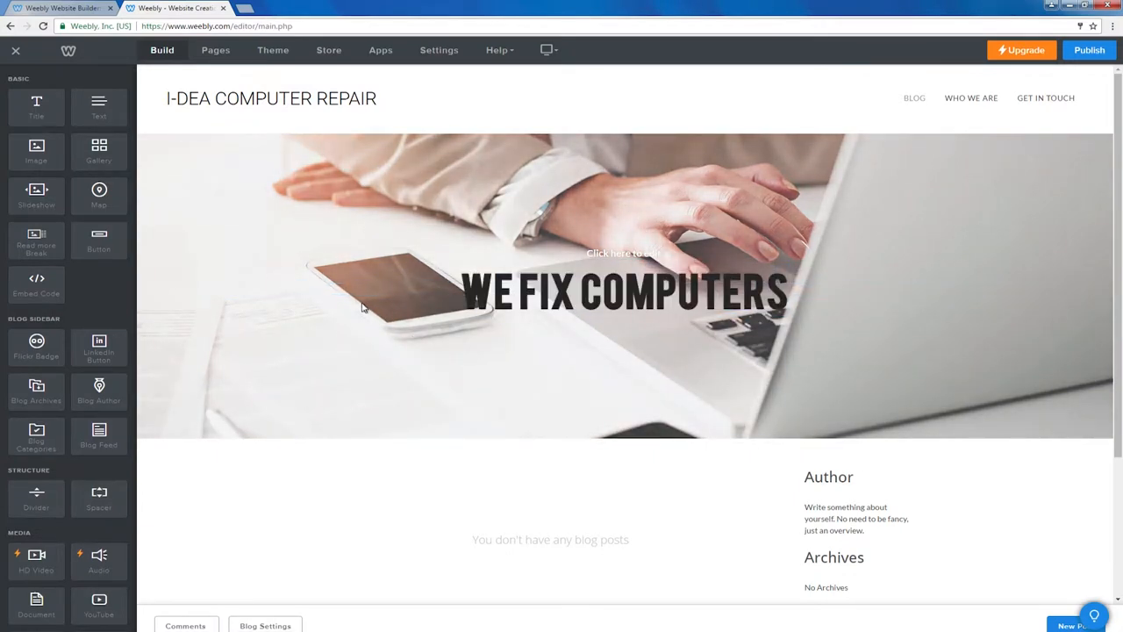
pyautogui.click(623, 253)
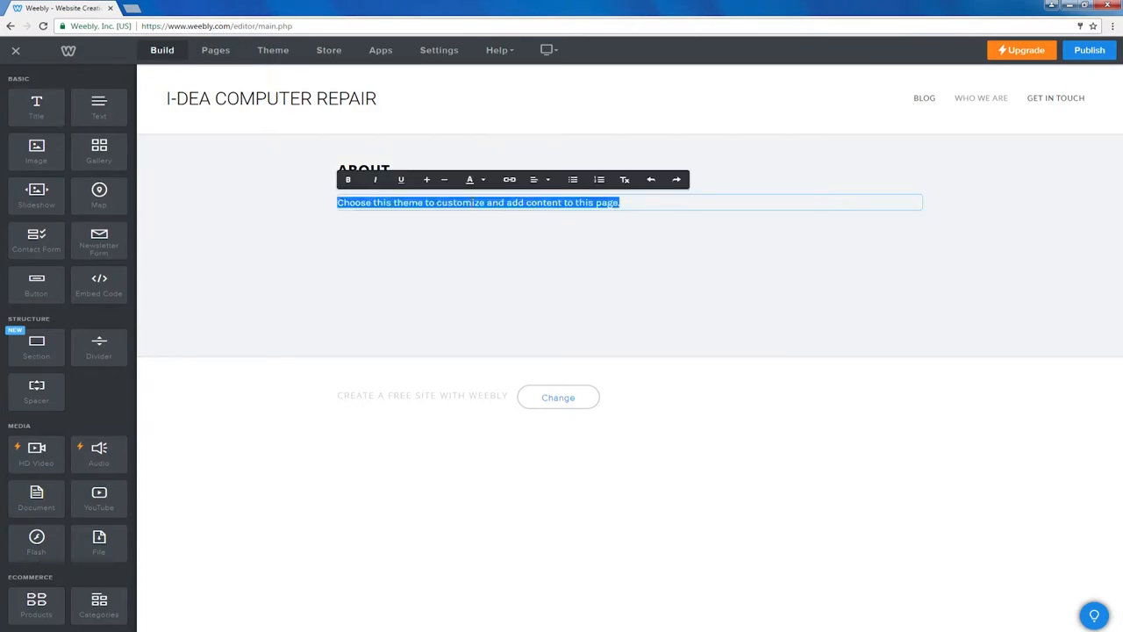
# - Change the ABOUT text to 'We are a business that fixes computers and cell phones.'
pyautogui.write('We')
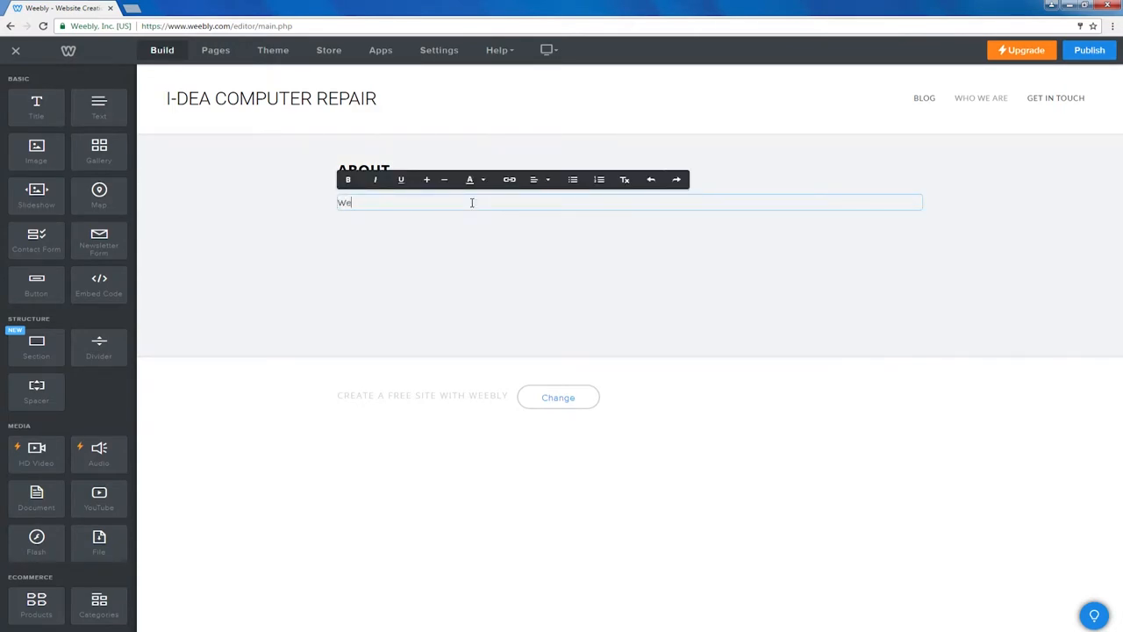
pyautogui.write('are a business')
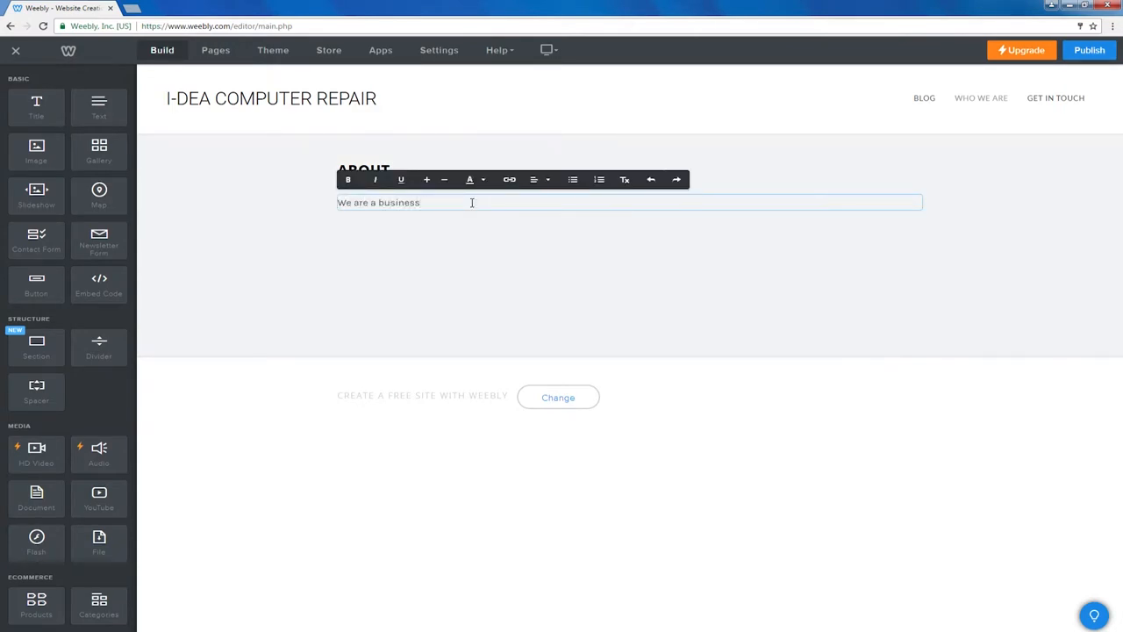
pyautogui.write('that fixes compute')
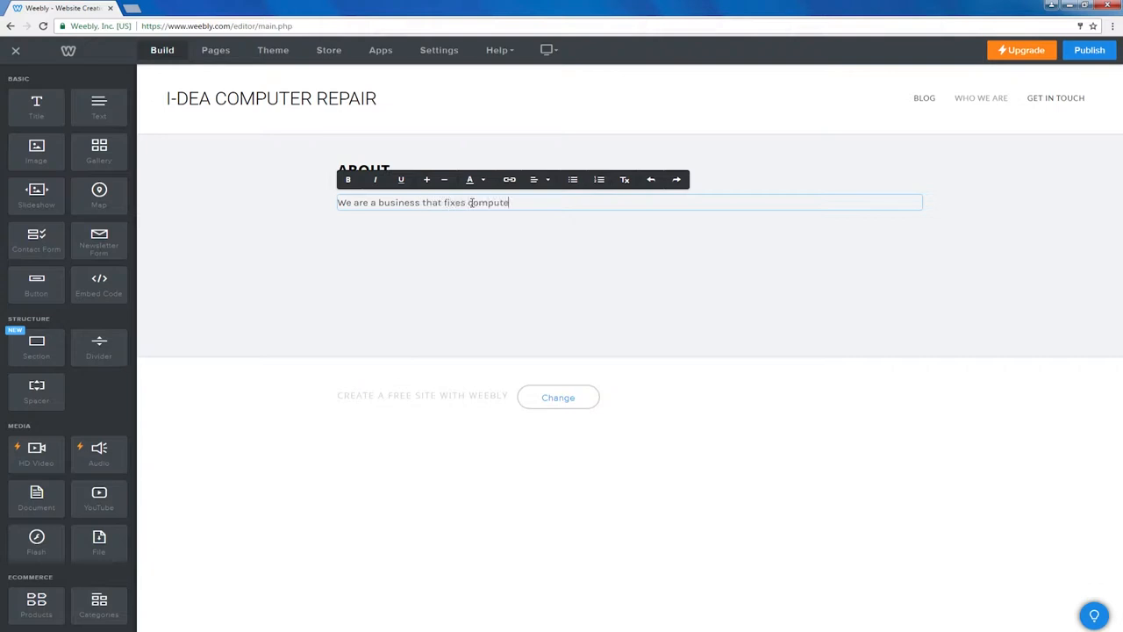
pyautogui.write('rs and cell phones.')
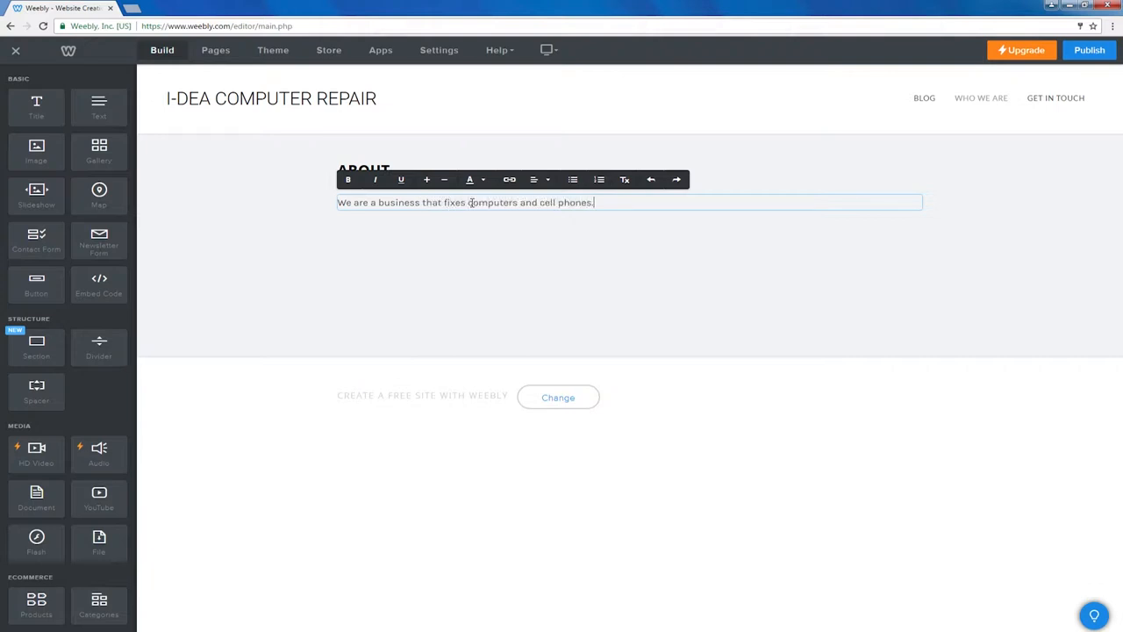
pyautogui.click(280, 248)
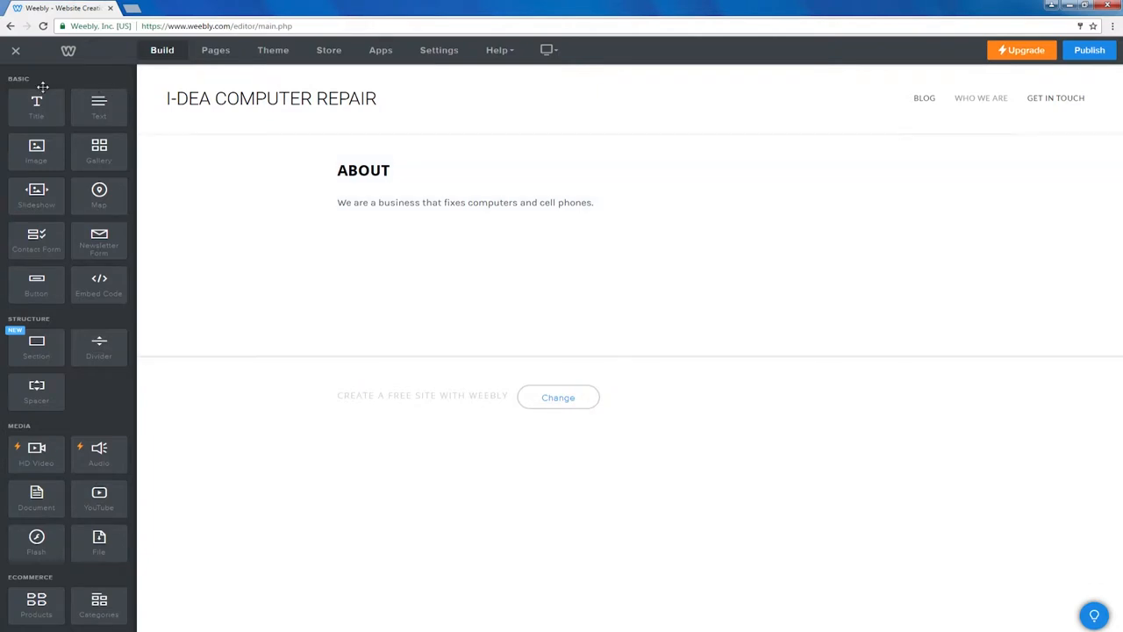
pyautogui.moveTo(36, 163)
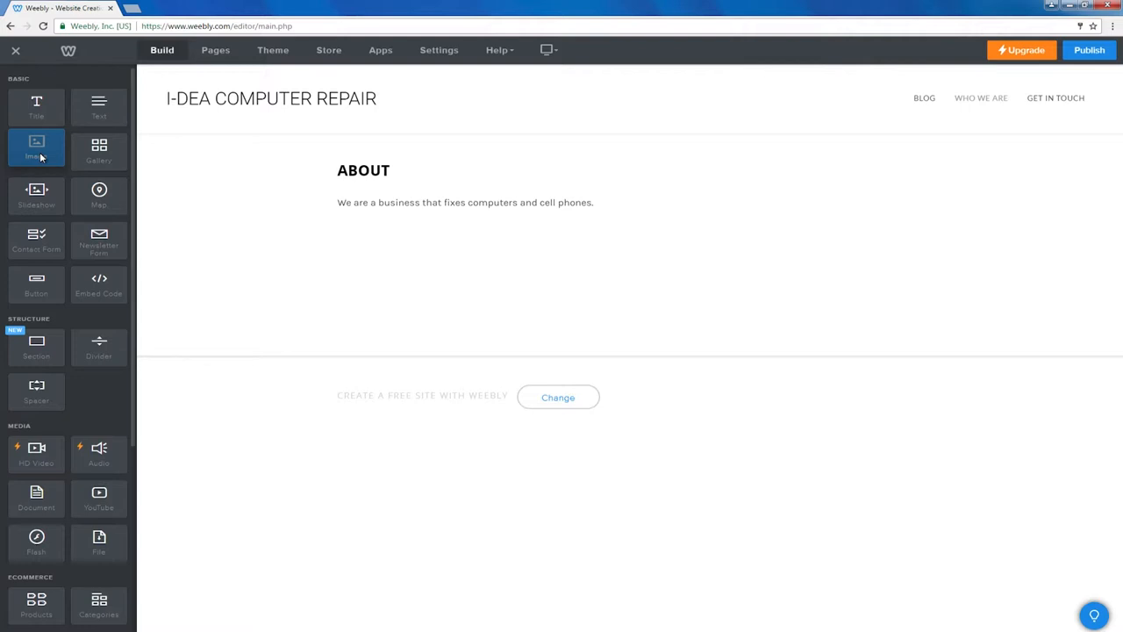
# - Add a free 'computer repair' stock photo below the About text and enlarge it
pyautogui.moveTo(36, 147); pyautogui.dragTo(329, 258)
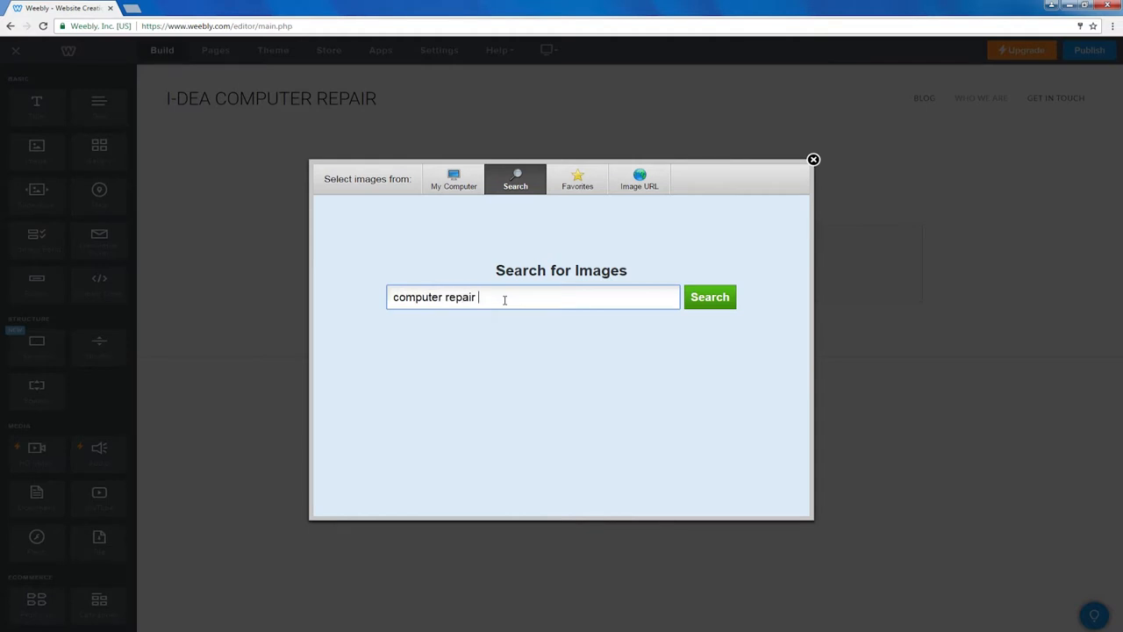
pyautogui.click(709, 297)
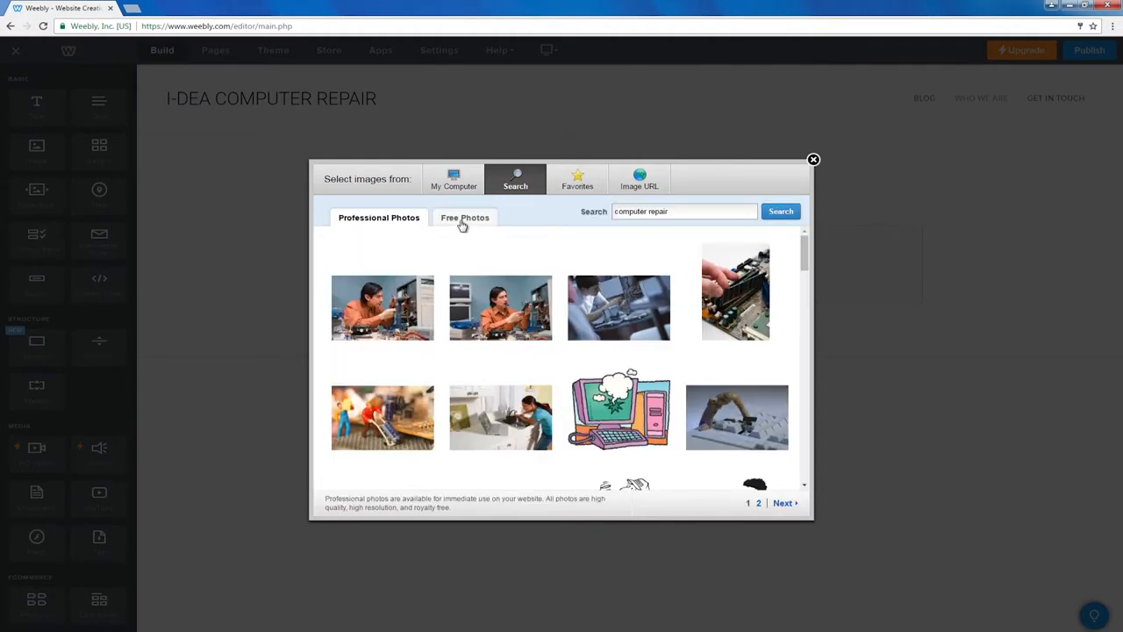
pyautogui.click(465, 218)
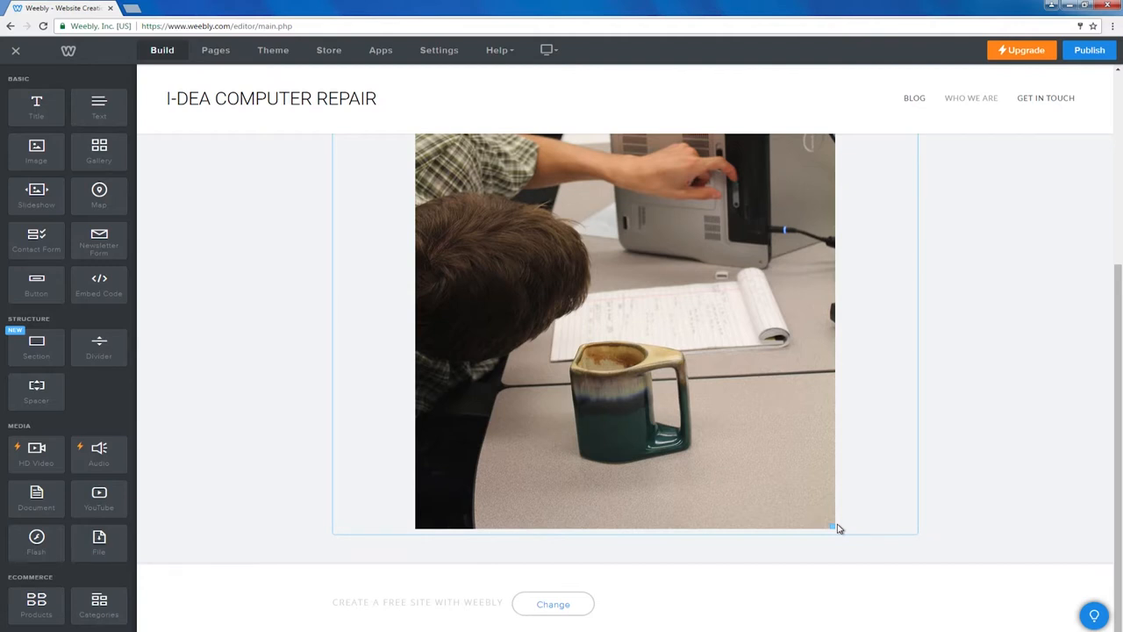
pyautogui.moveTo(832, 526); pyautogui.dragTo(755, 311)
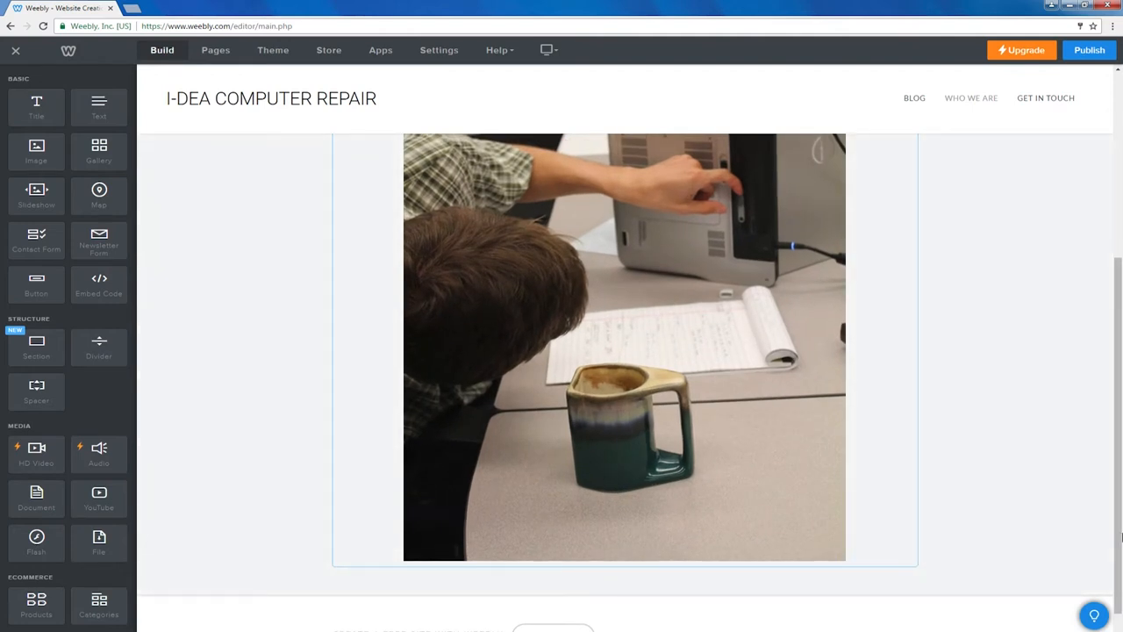
pyautogui.scroll(3)
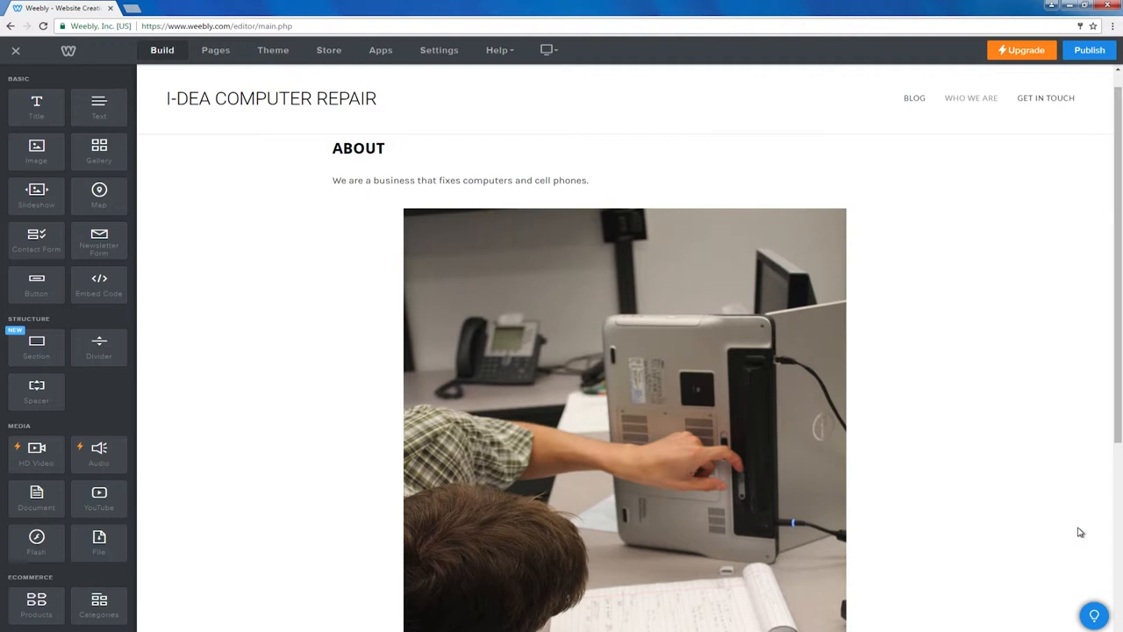
# - Publish the site to the free subdomain idearepair.weebly.com
pyautogui.scroll(-3)
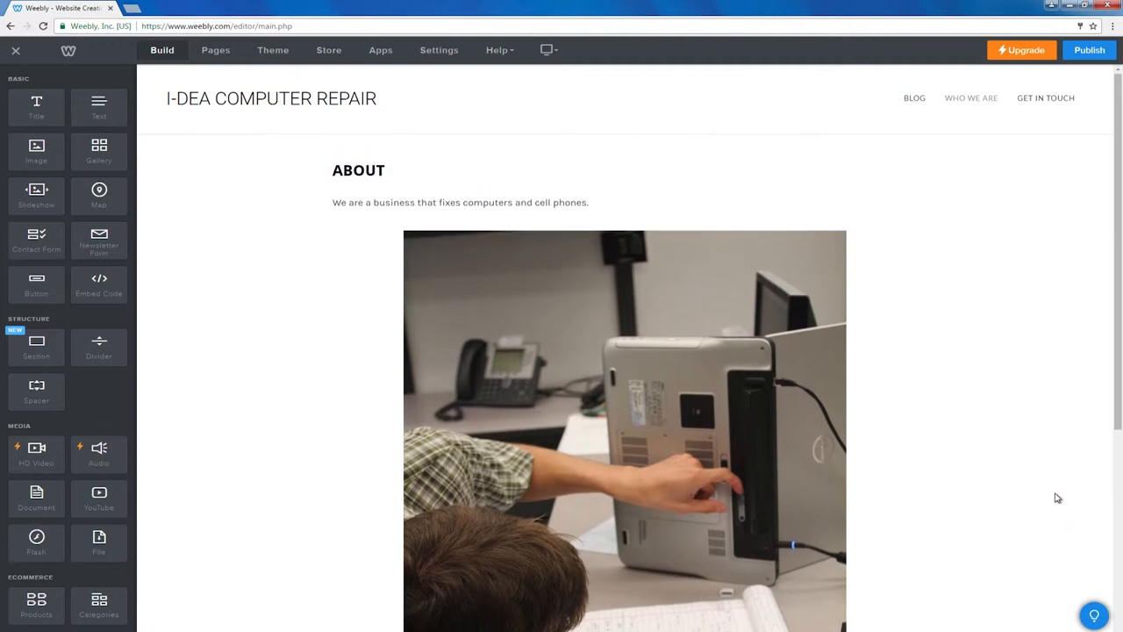
pyautogui.click(1088, 50)
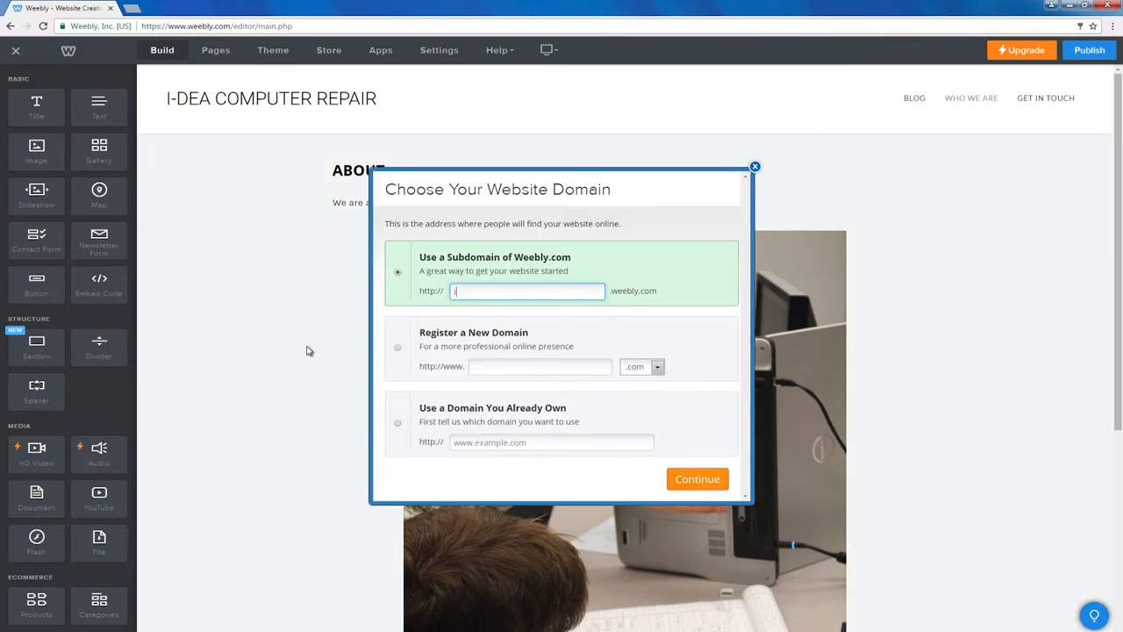
pyautogui.write('idearepair')
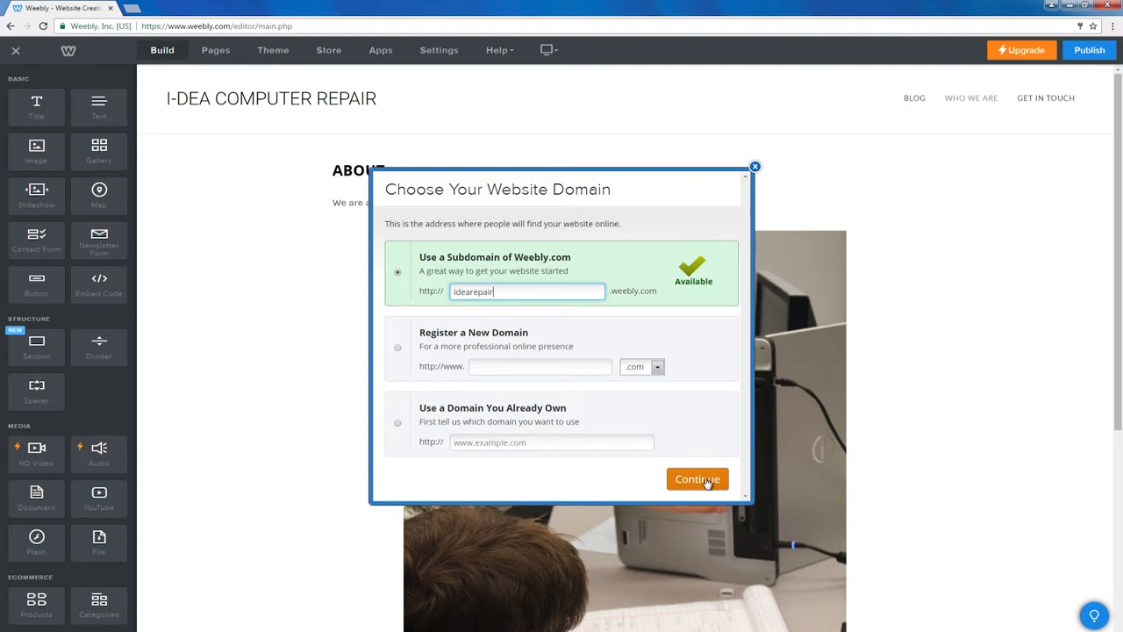
pyautogui.click(697, 479)
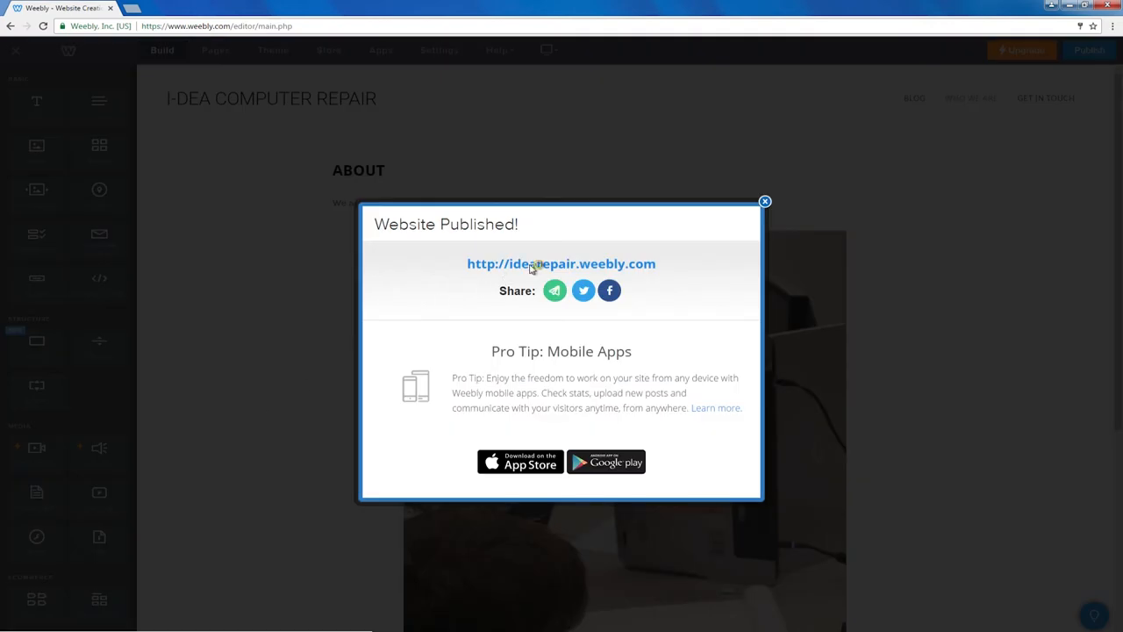
# - Open idearepair.weebly.com in a new tab, then dismiss the Website Published notice
pyautogui.click(561, 263)
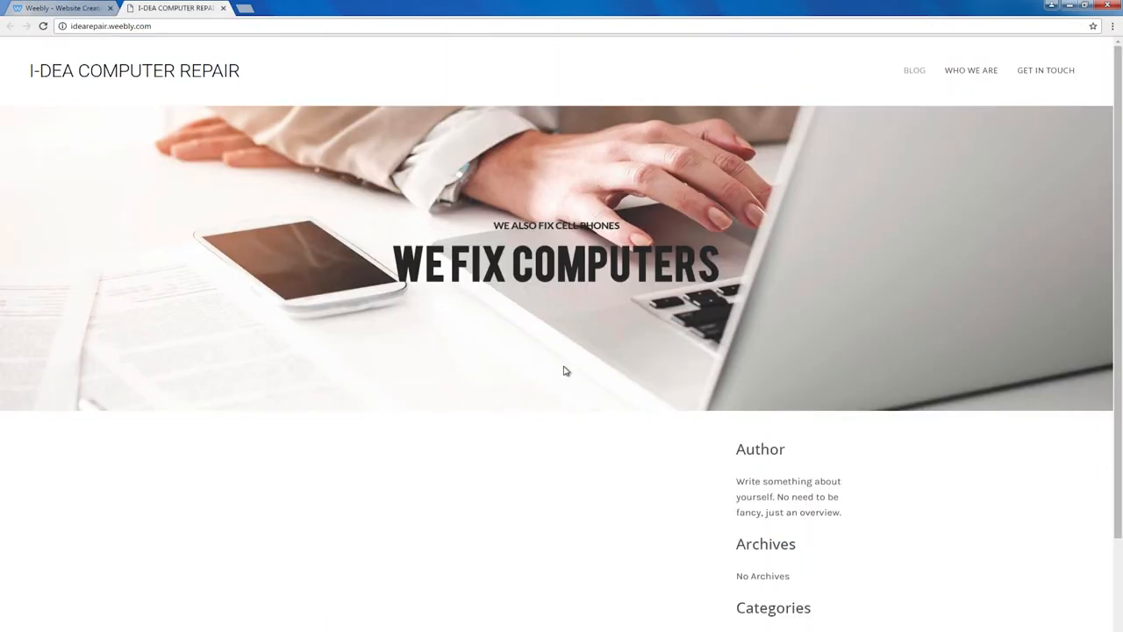
pyautogui.moveTo(623, 444)
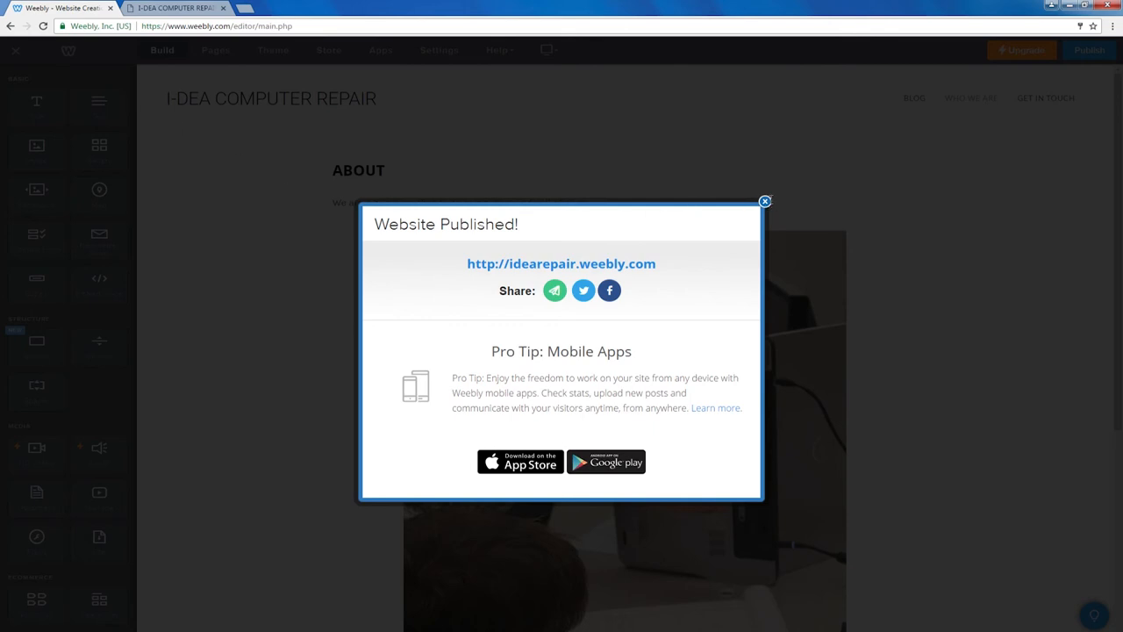
pyautogui.click(764, 202)
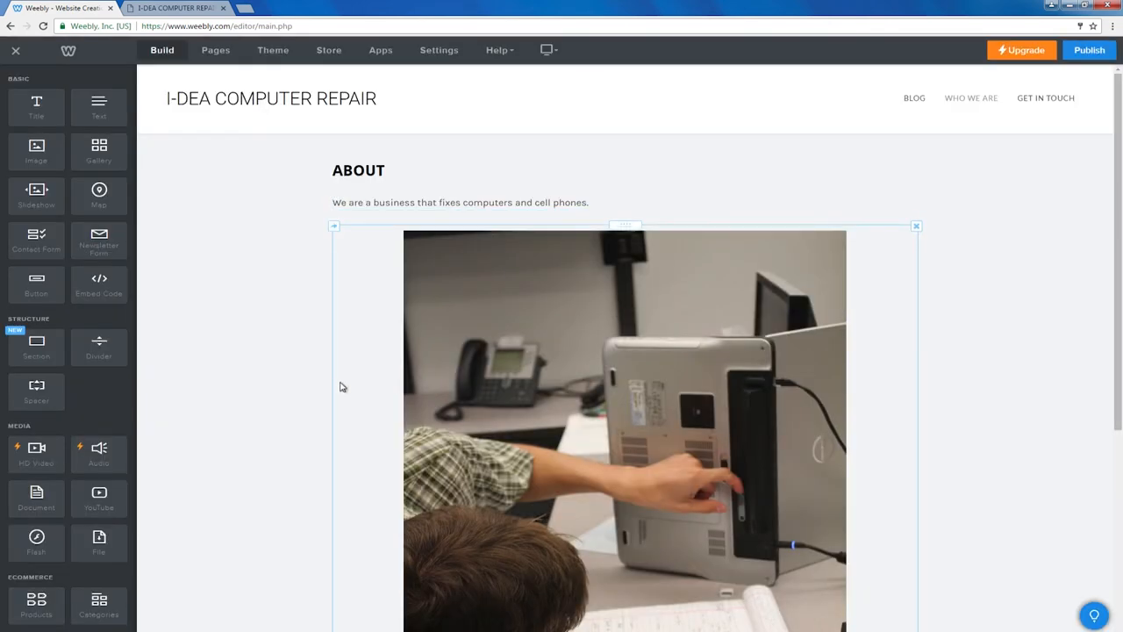